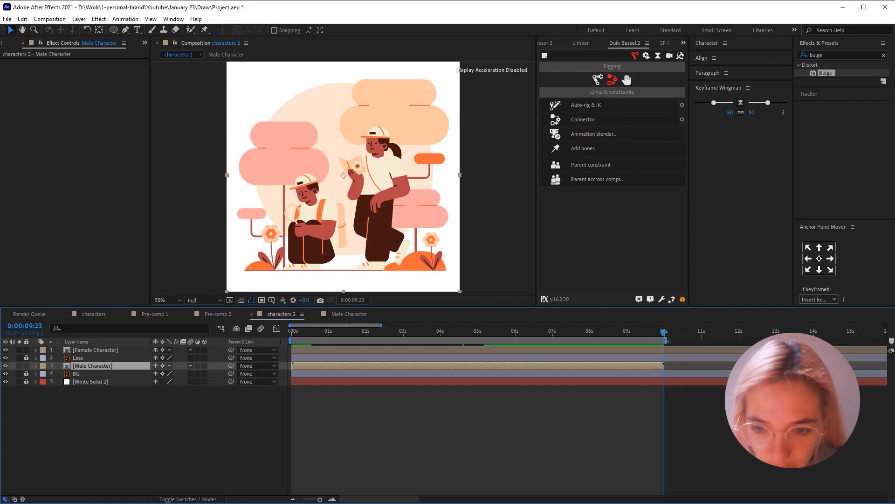
mouse_move(663, 339)
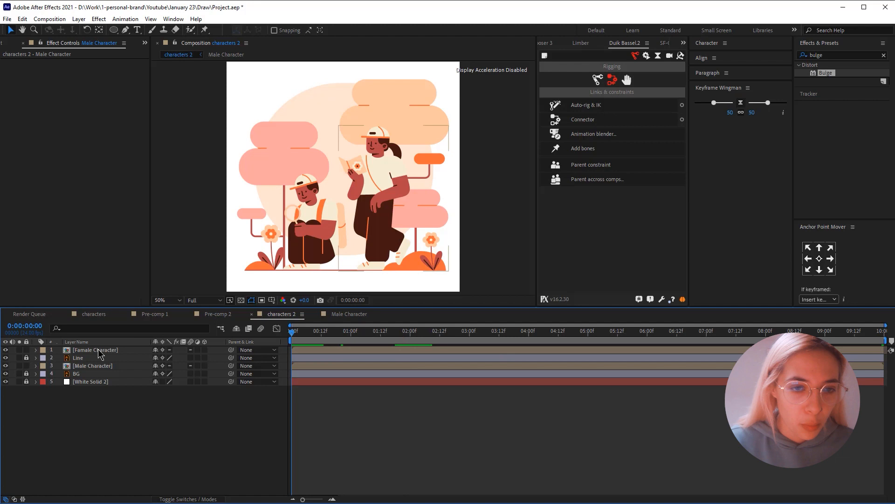
Step: Inside the Famale Character precomp, parent Forearm to Arm and Arm to Body, then shy them
click(94, 349)
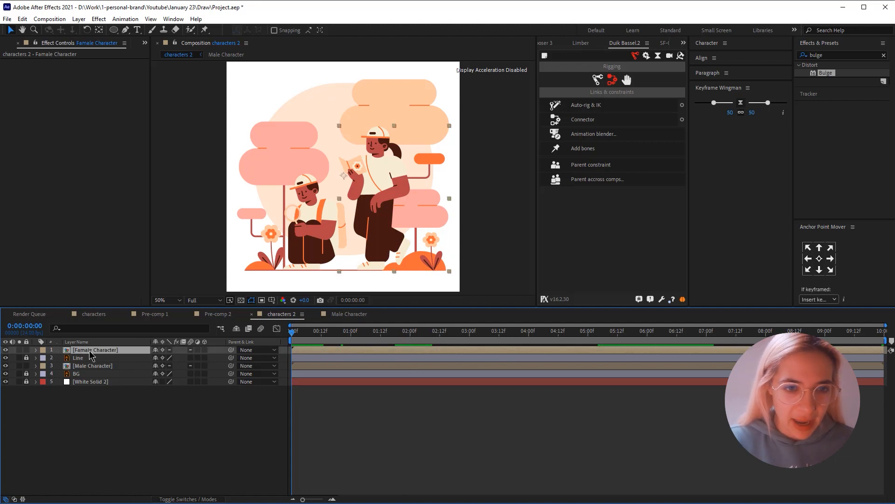
double_click(94, 350)
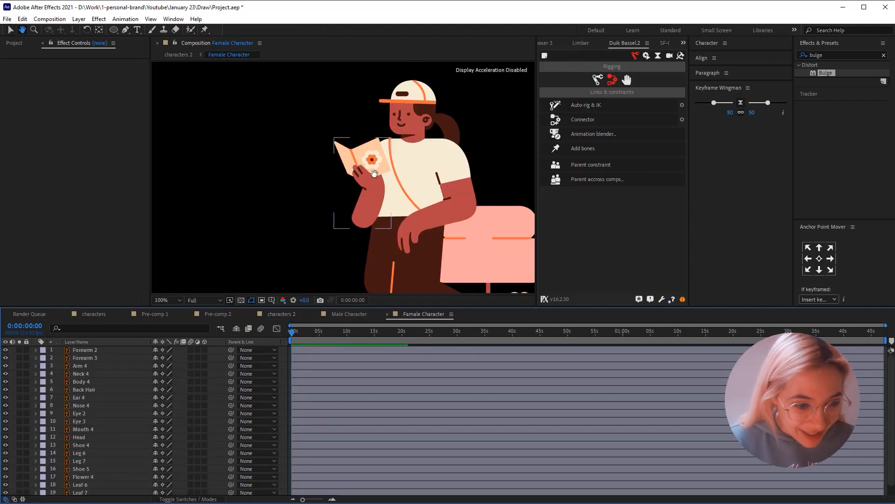
click(86, 350)
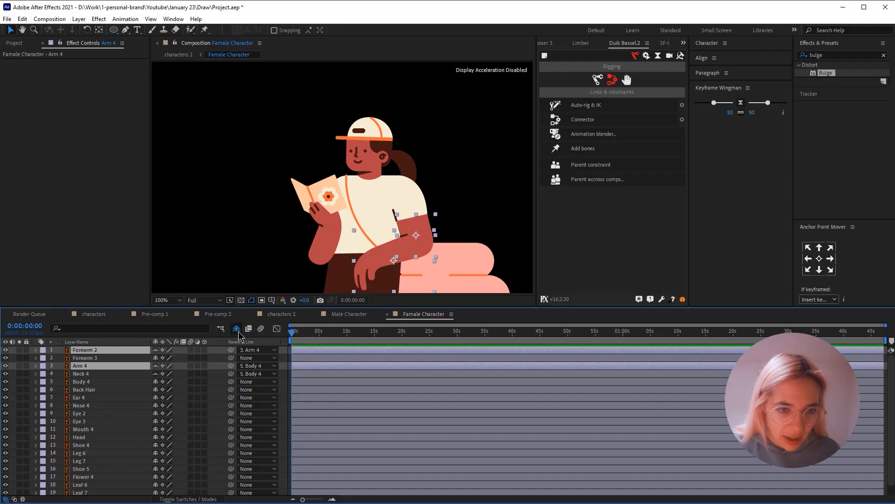
click(85, 357)
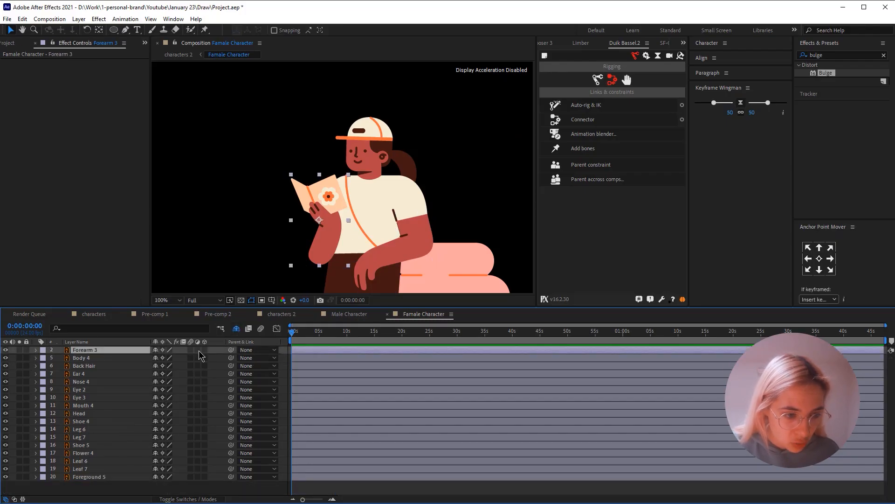
Step: Parent hair and face layers to Head and Head to Body, shying shoes, flower and foreground layers
click(84, 366)
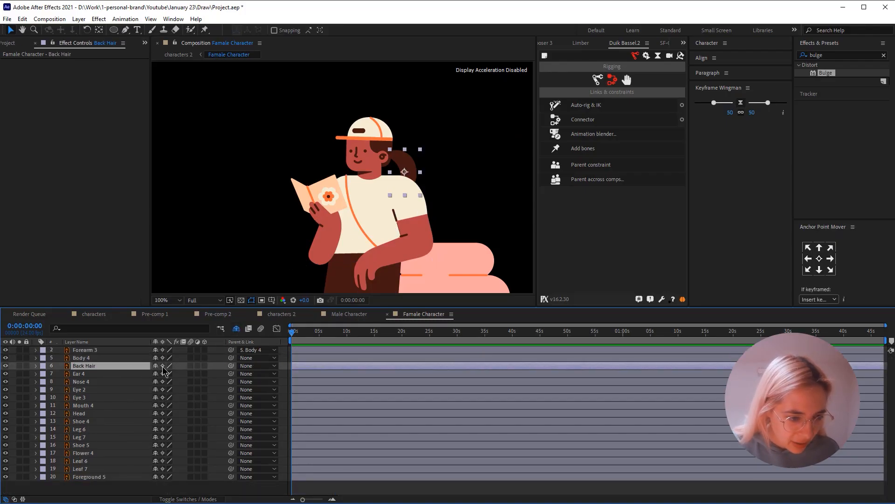
click(81, 382)
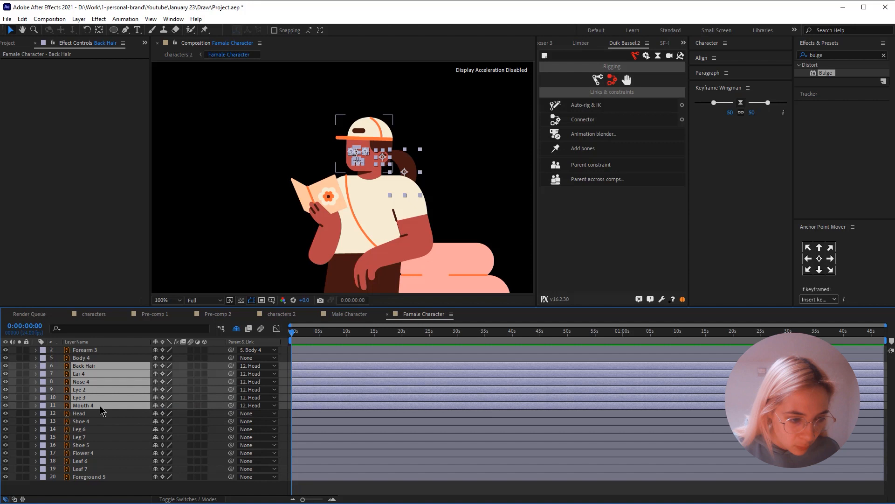
click(80, 398)
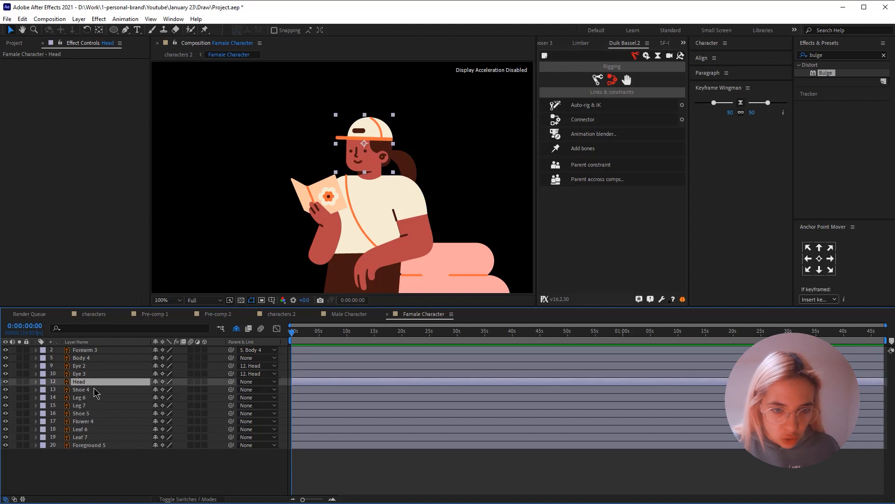
click(81, 389)
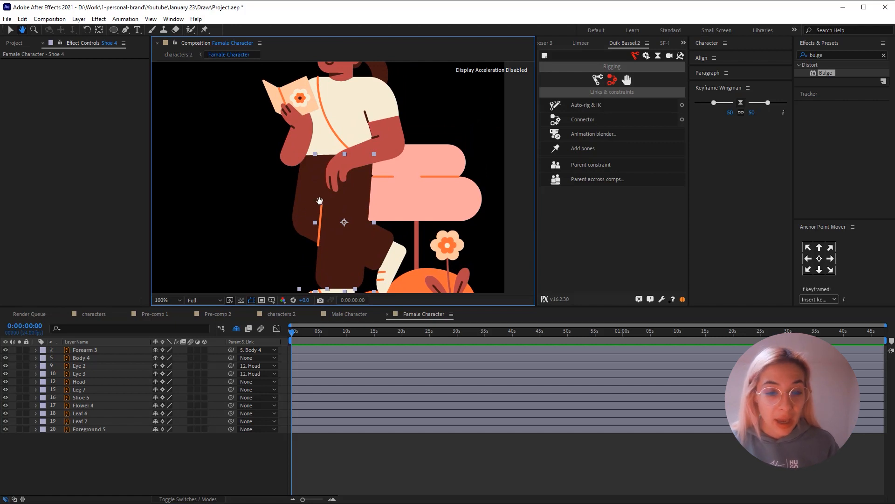
click(80, 389)
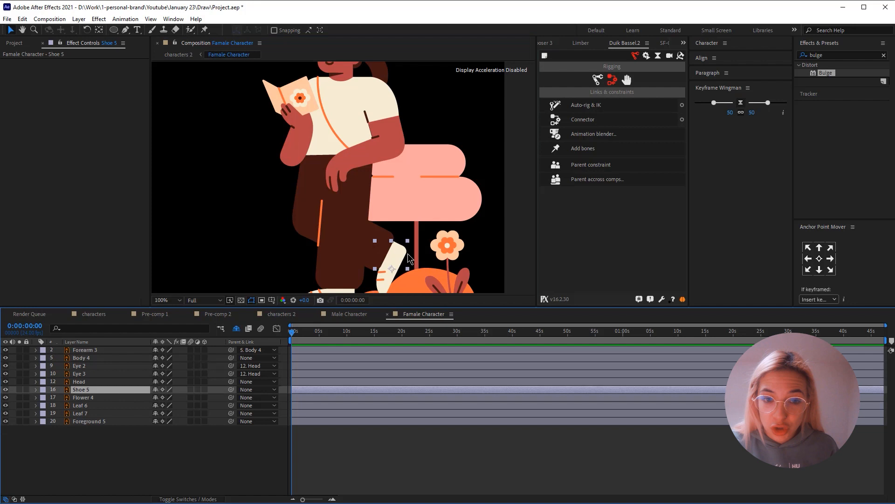
click(83, 398)
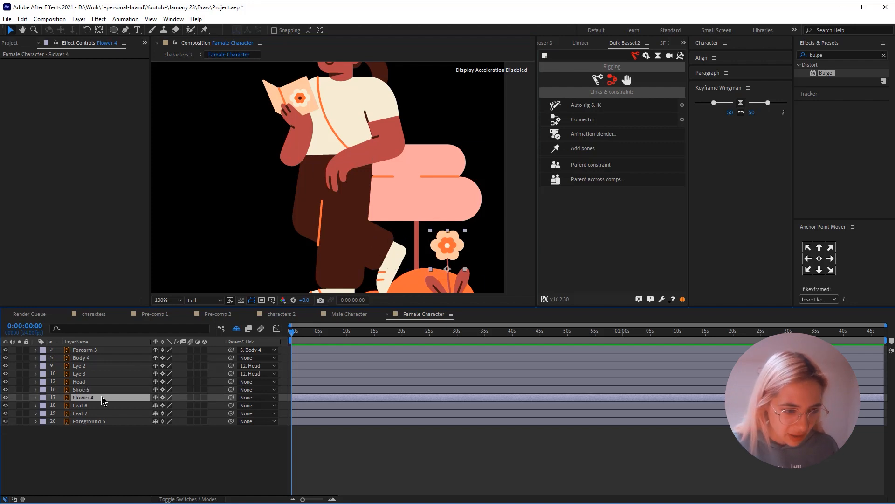
click(89, 420)
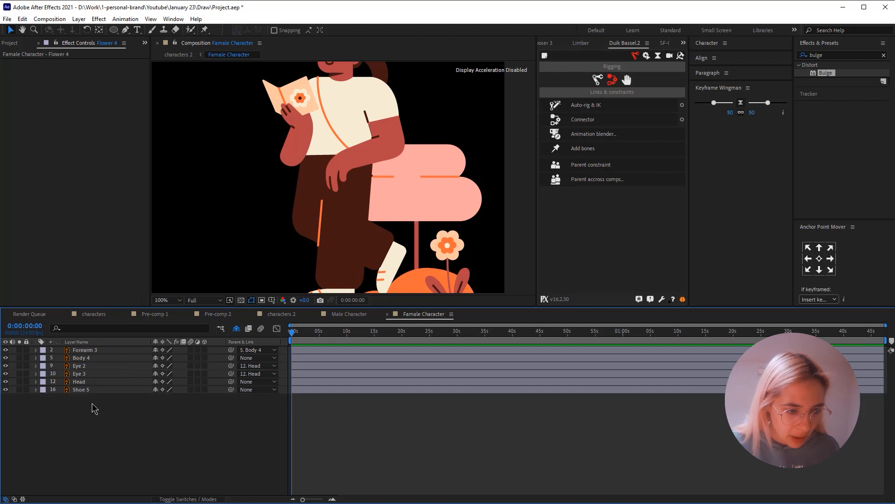
click(81, 357)
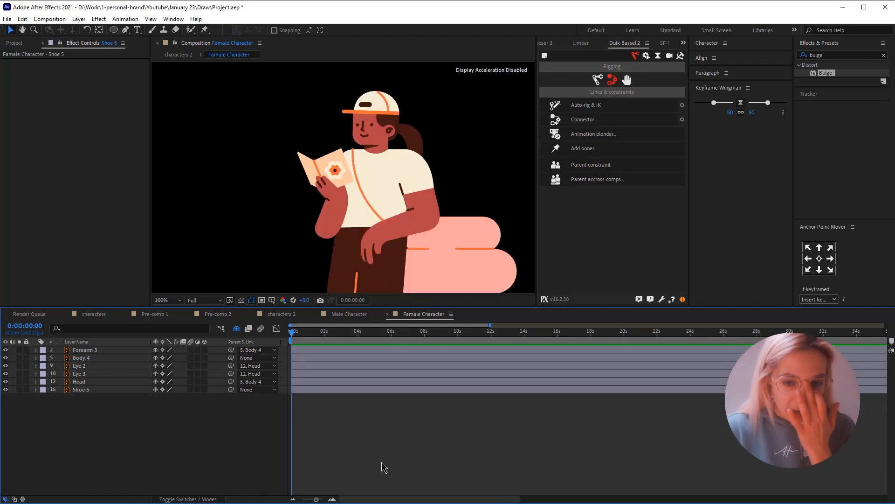
Step: Set the Famale Character composition duration to 0:00:10:08 in Composition Settings
key(ctrl+k)
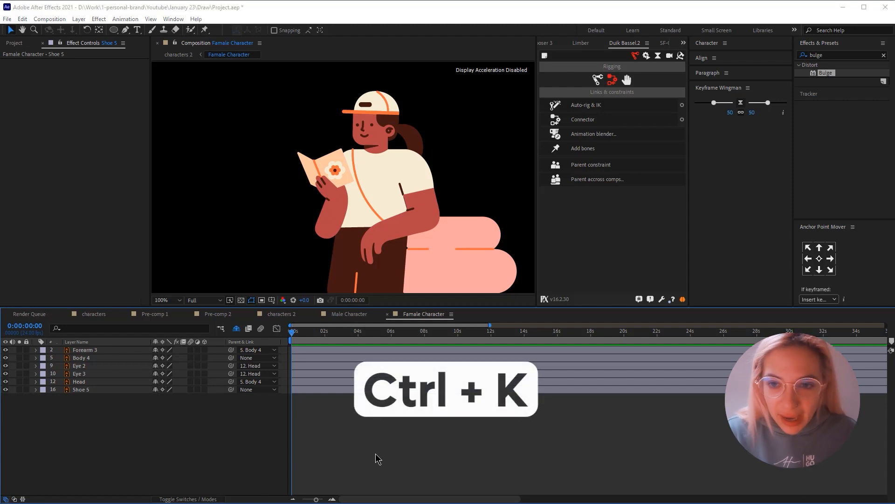
key(ctrl+k)
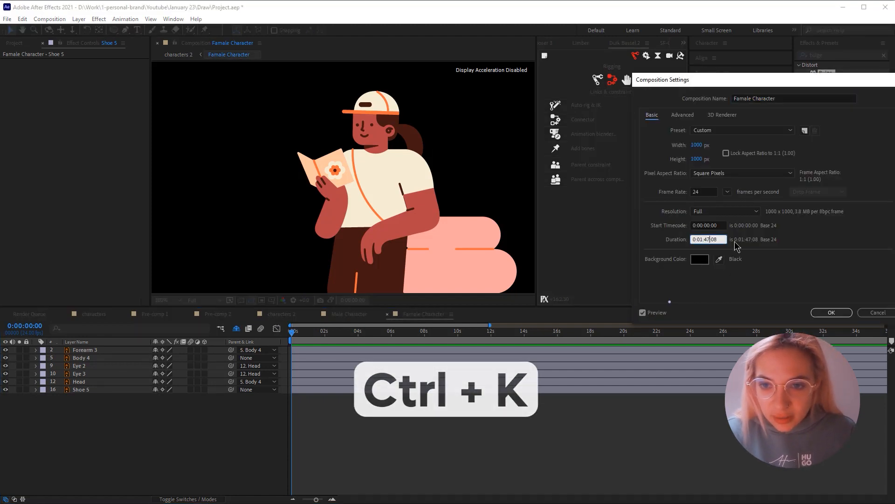
text(0:00:10:08)
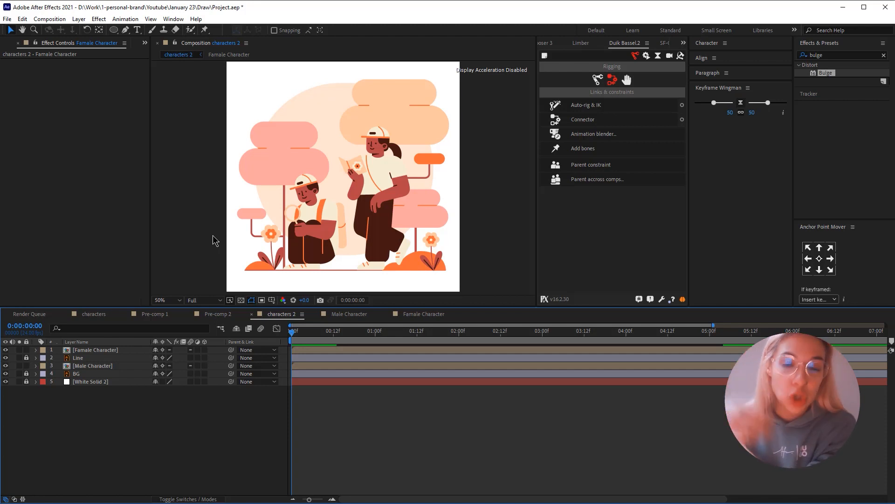
mouse_move(367, 456)
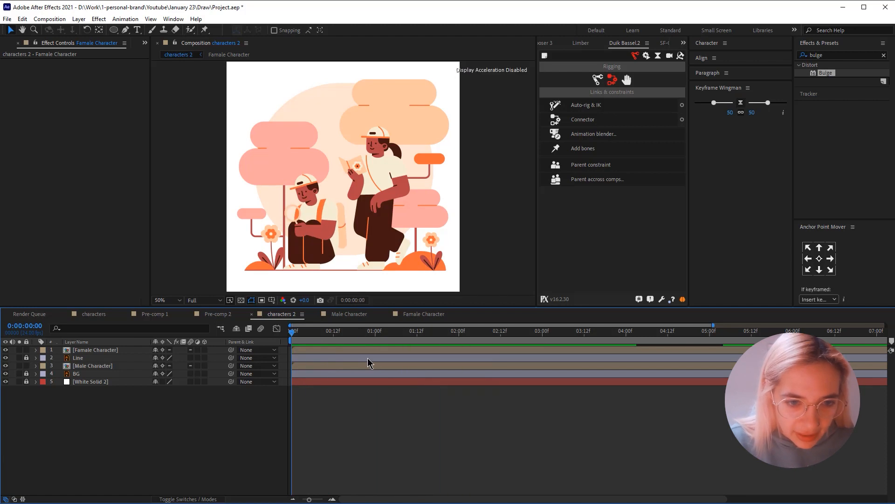
click(429, 331)
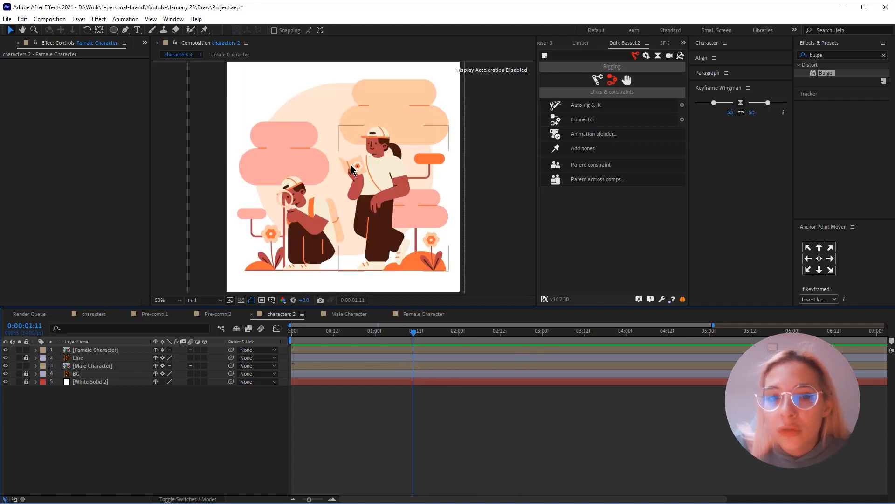
click(96, 349)
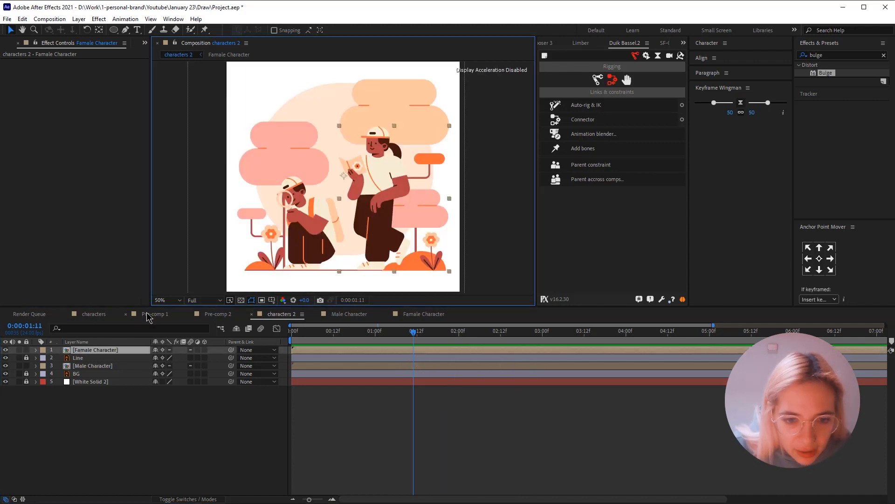
click(93, 314)
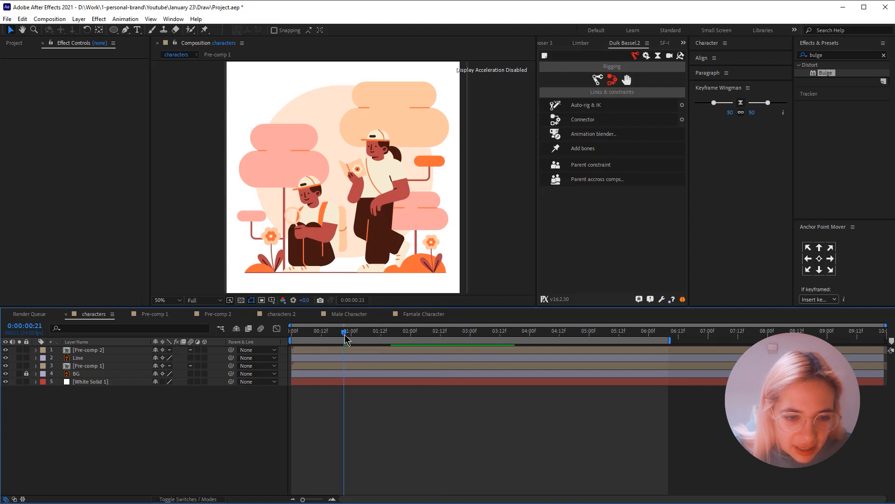
key(Home)
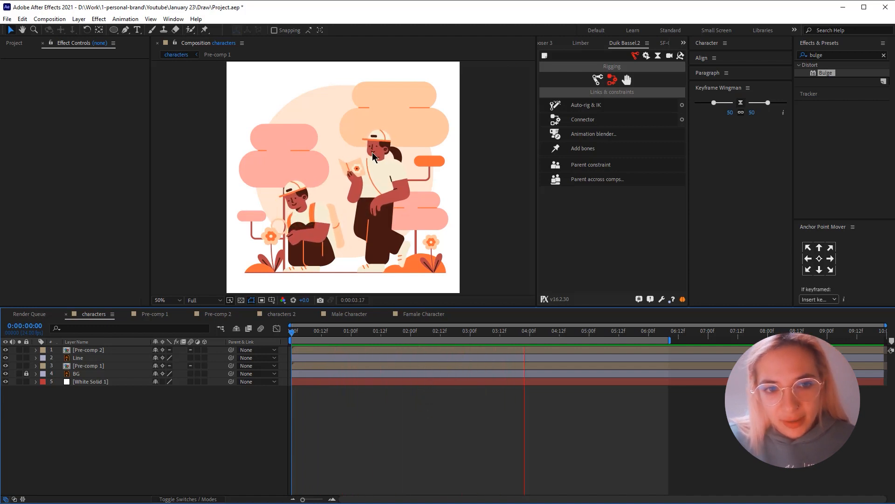
click(309, 331)
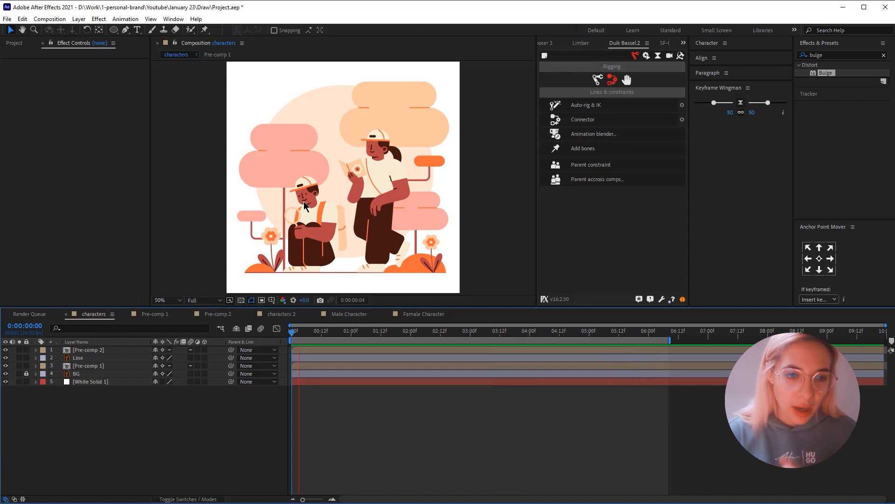
click(418, 330)
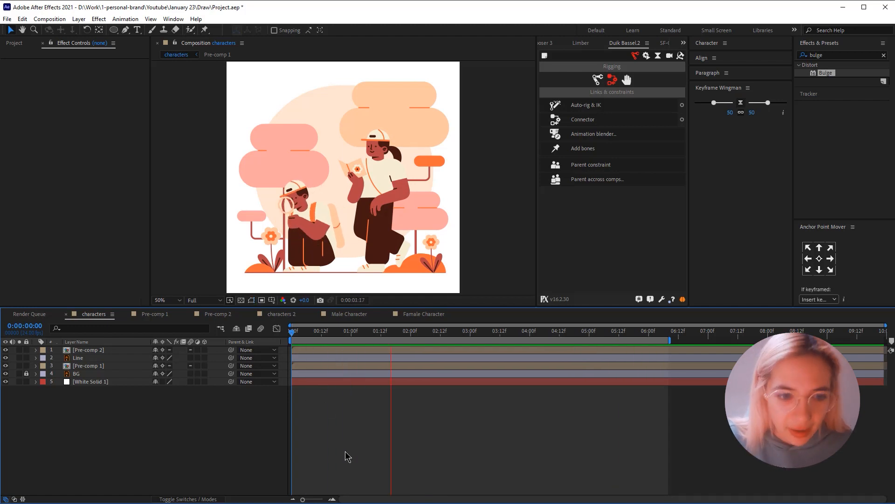
click(280, 314)
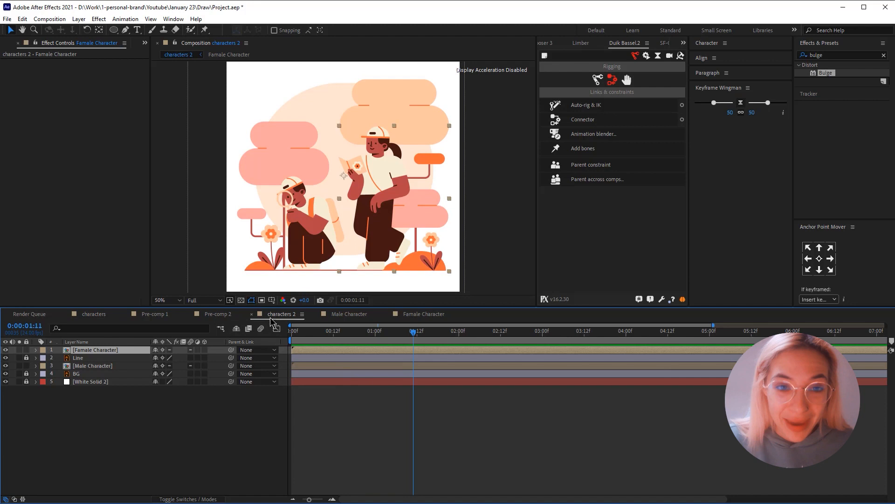
Step: At 400% zoom, keyframe Eye 2 Scale from 100,100 to squashed 135,50 and back as a blink
click(424, 313)
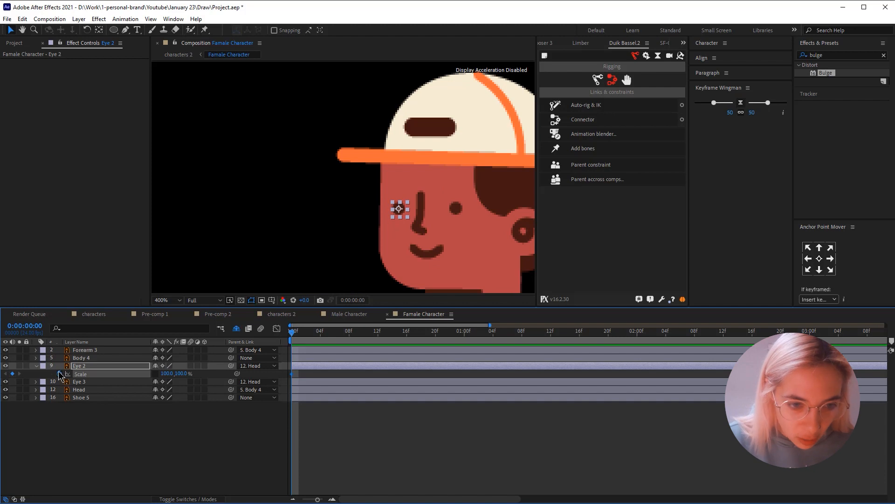
click(298, 331)
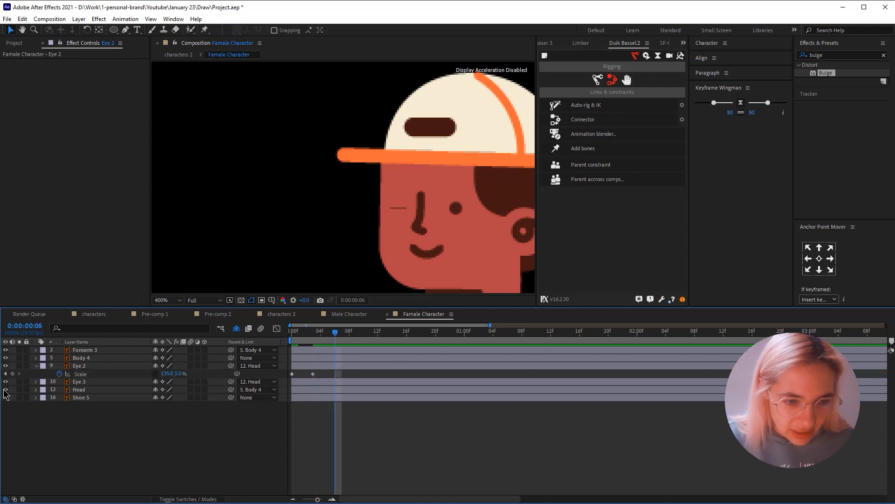
click(91, 366)
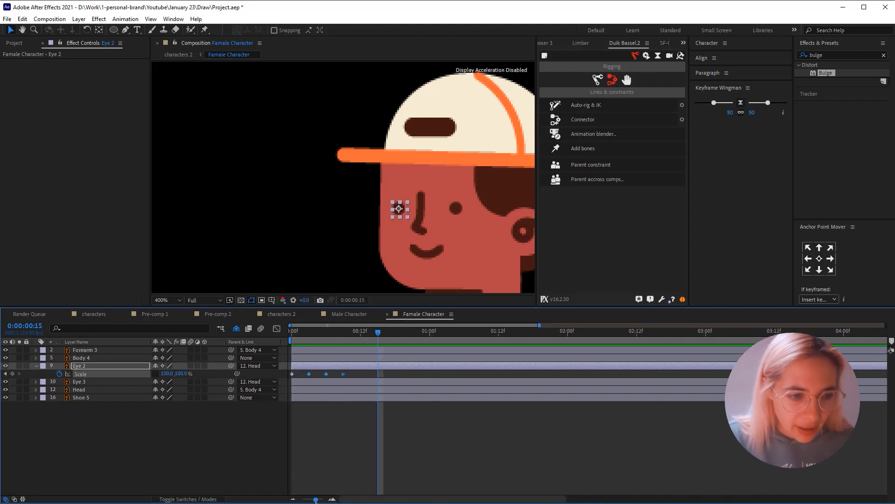
click(80, 390)
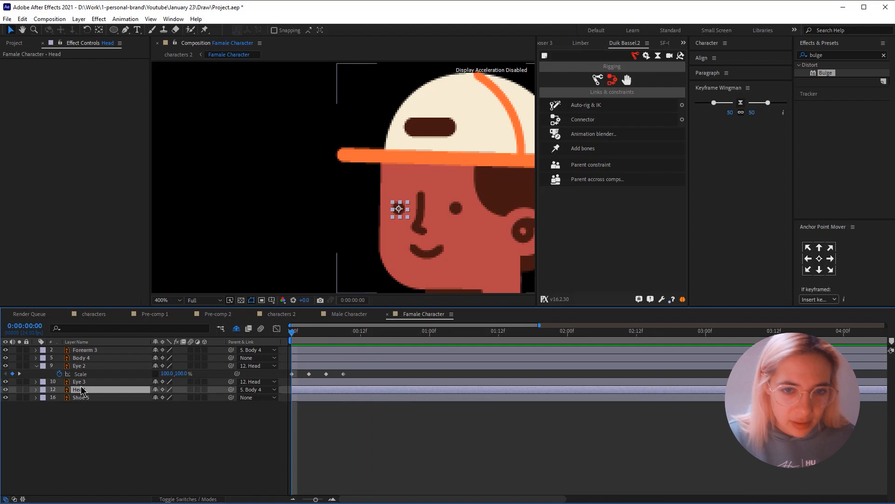
click(78, 380)
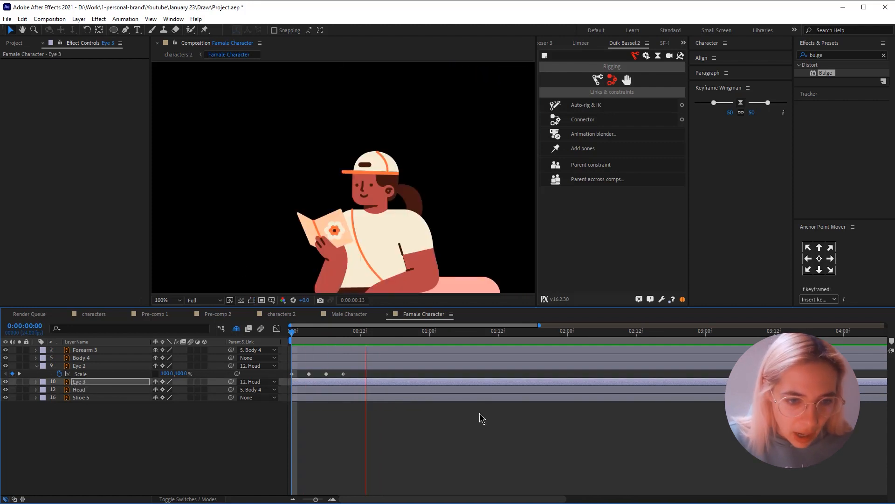
Step: Solo Forearm 3 in the Famale Character comp and begin a Pen mask around the hand and book
click(281, 313)
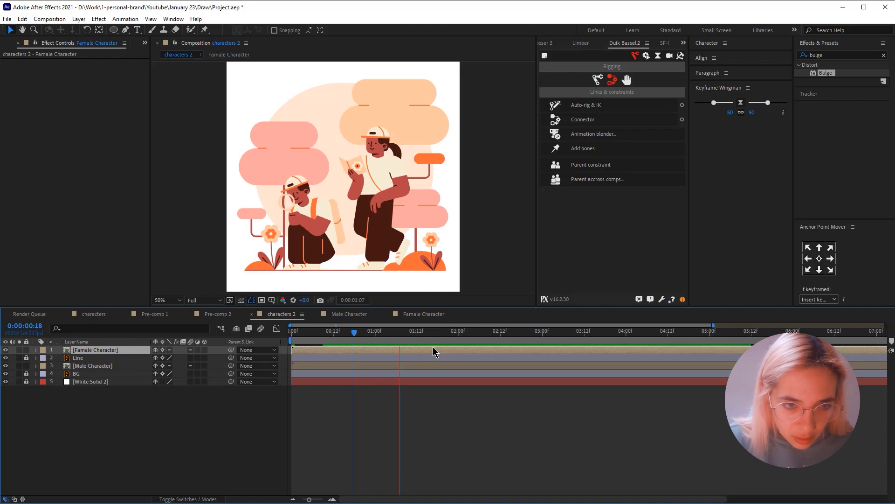
click(427, 330)
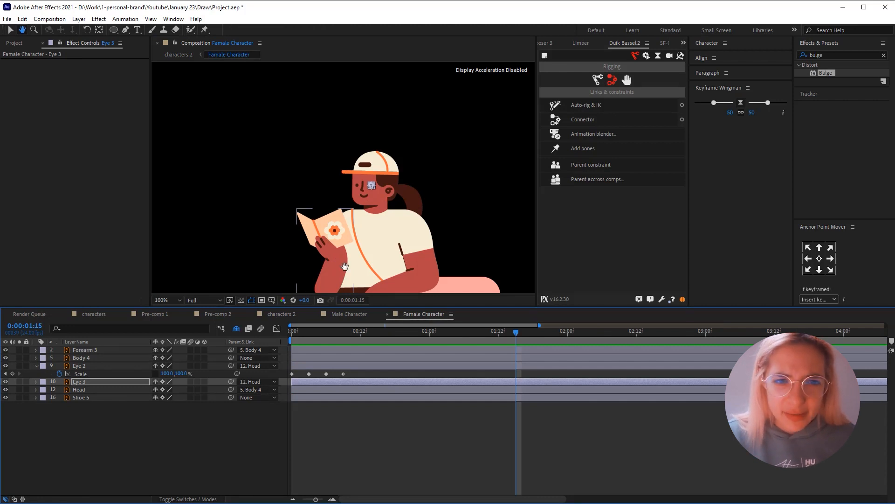
click(86, 350)
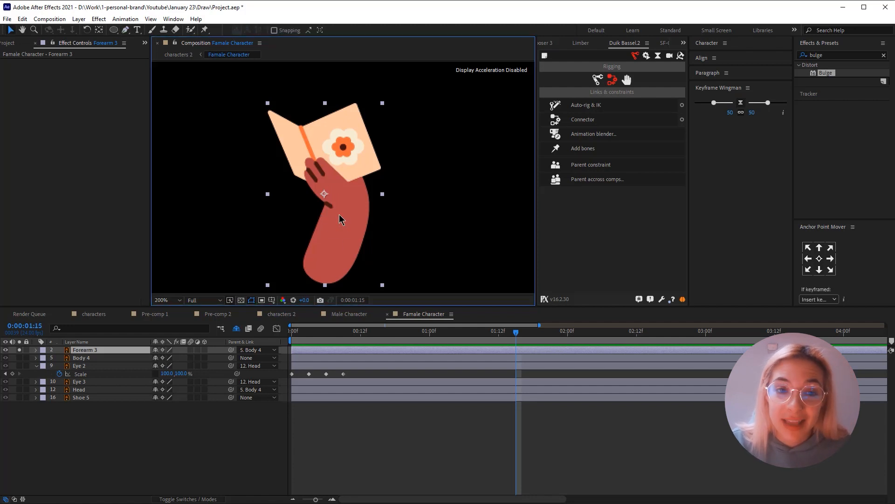
mouse_move(271, 150)
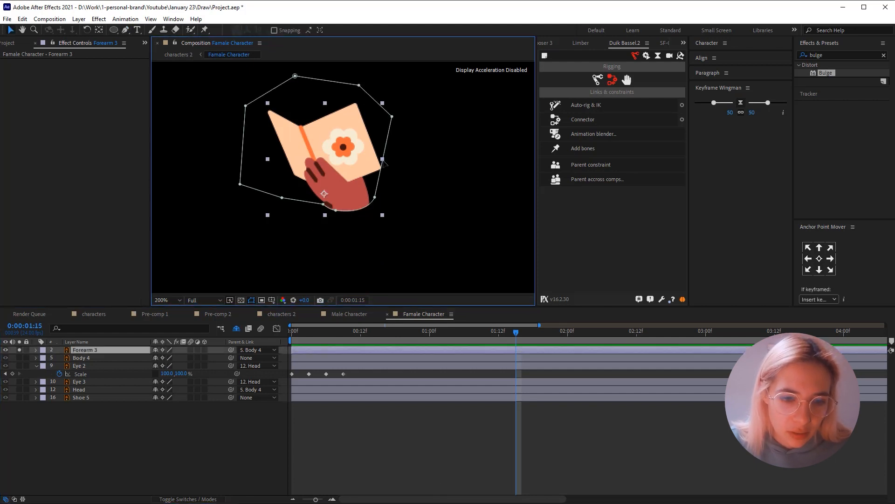
Step: Close and invert the hand mask, add an ellipse elbow shape and parent it to Forearm 3
click(393, 331)
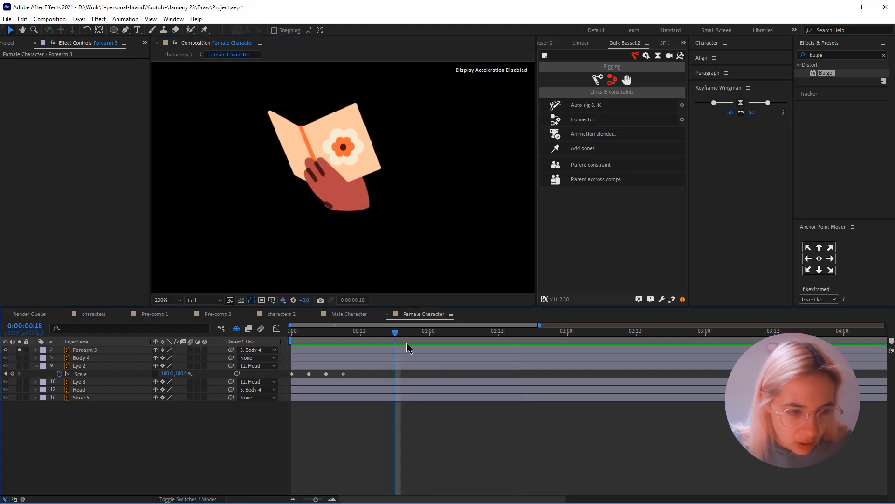
click(85, 349)
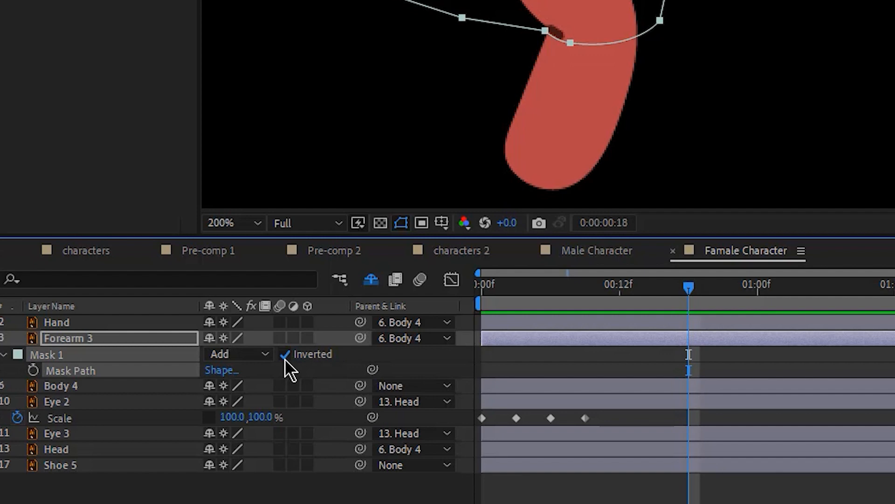
mouse_move(339, 365)
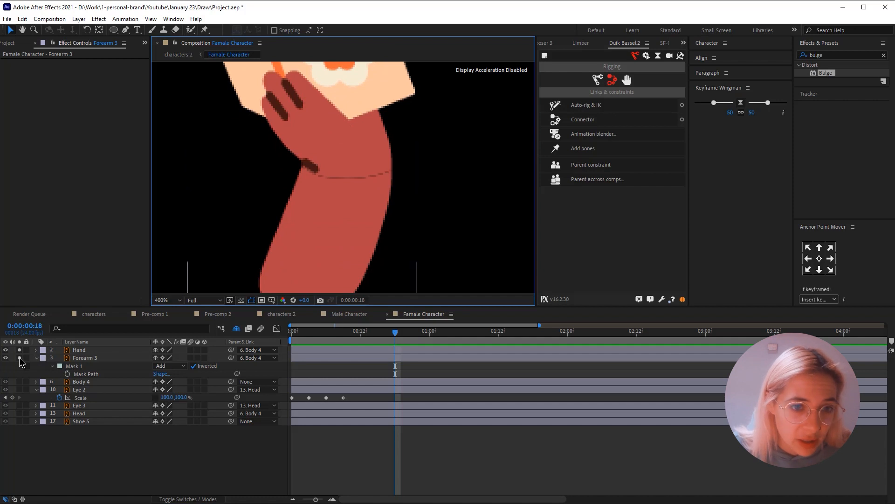
click(114, 30)
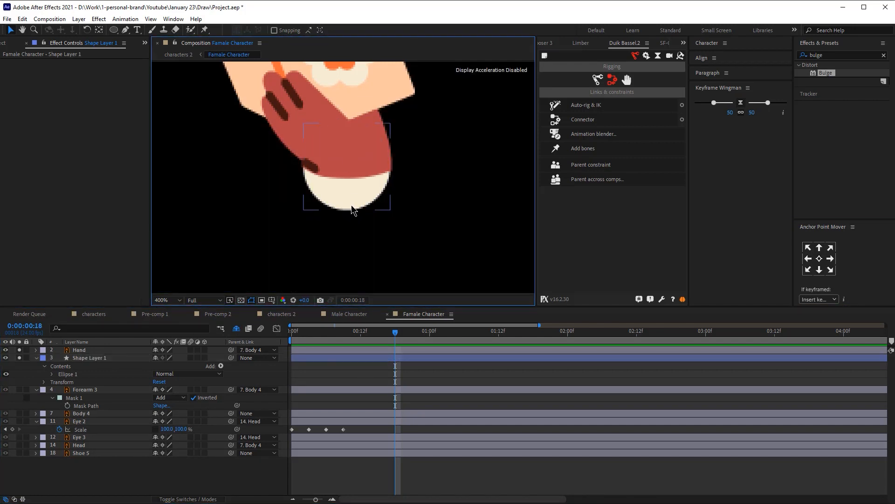
click(90, 357)
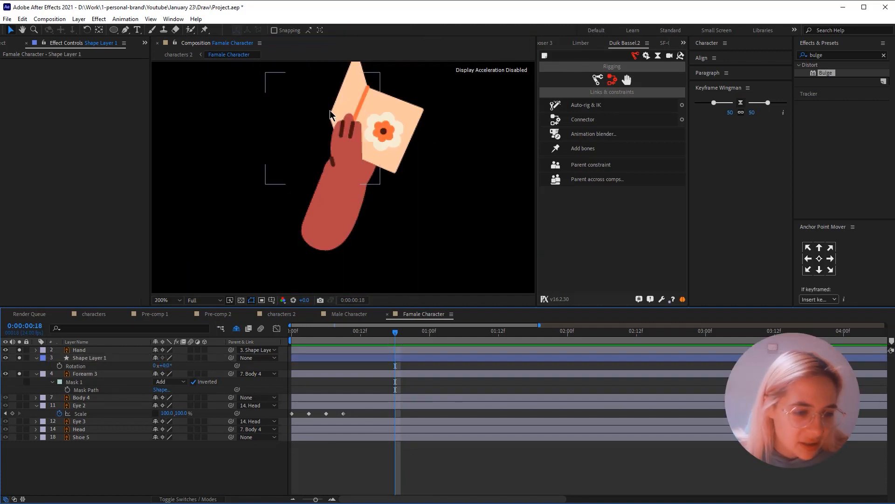
click(88, 357)
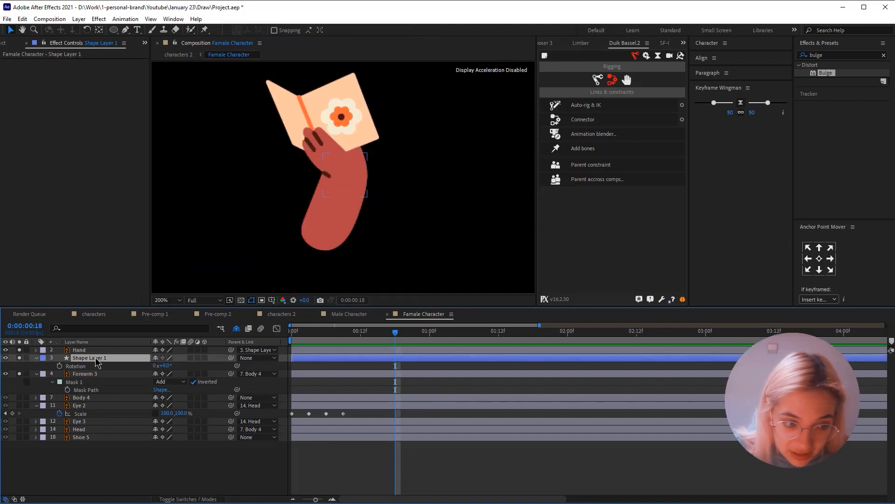
click(86, 373)
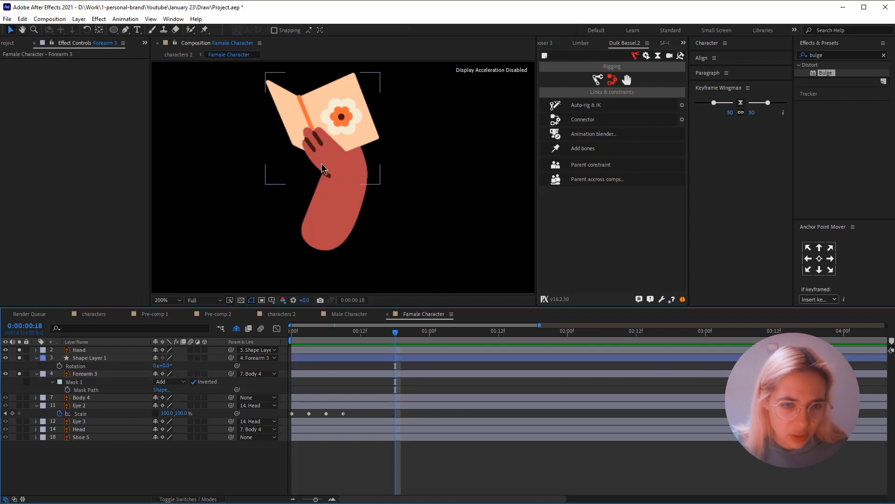
mouse_move(324, 190)
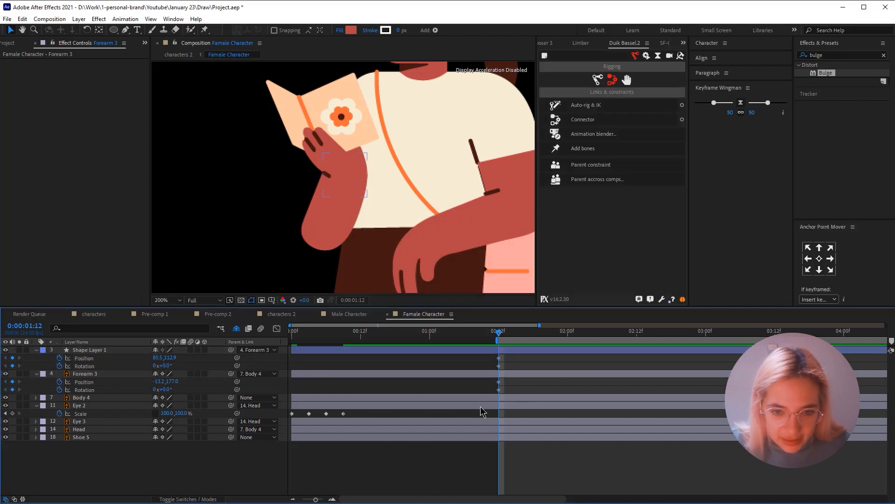
Step: Keyframe Body 4 Position and Rotation and Head Rotation at start, and paste blink Scale keys onto Eye 3
click(81, 397)
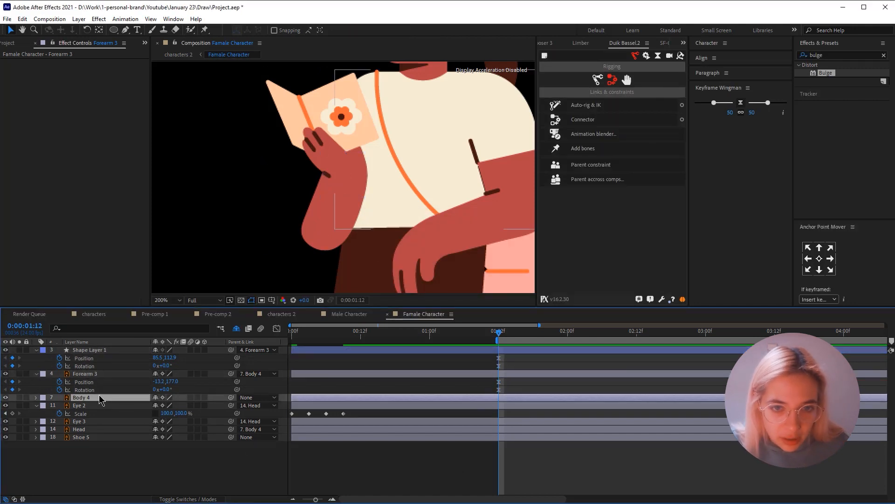
click(83, 397)
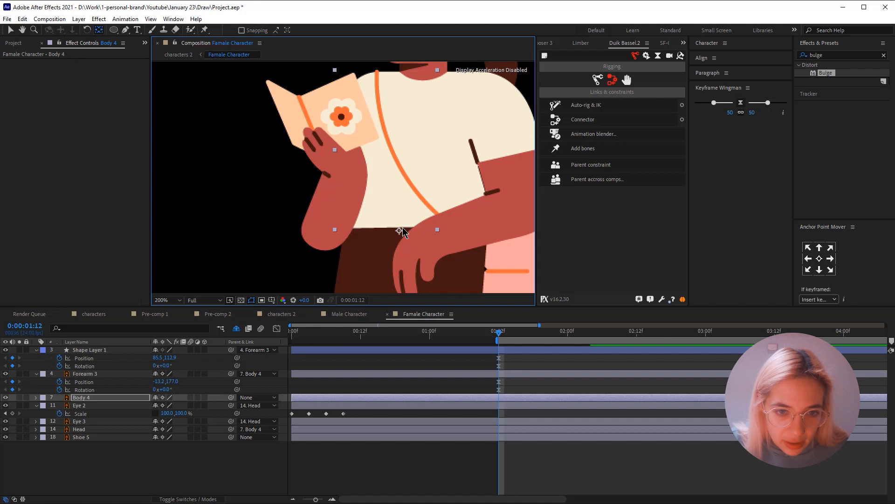
click(35, 397)
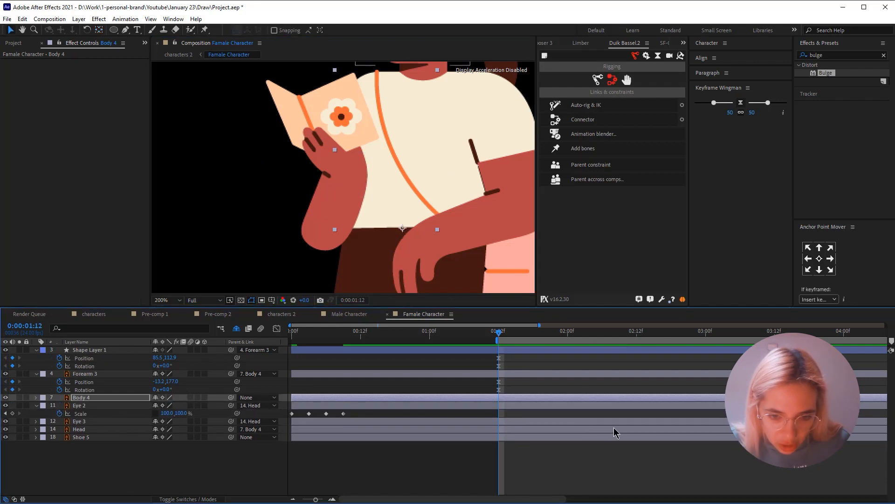
click(34, 398)
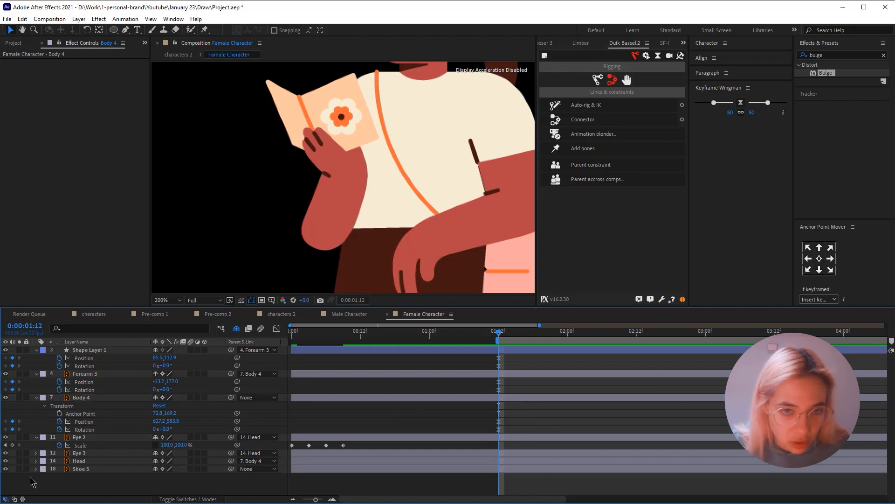
click(78, 460)
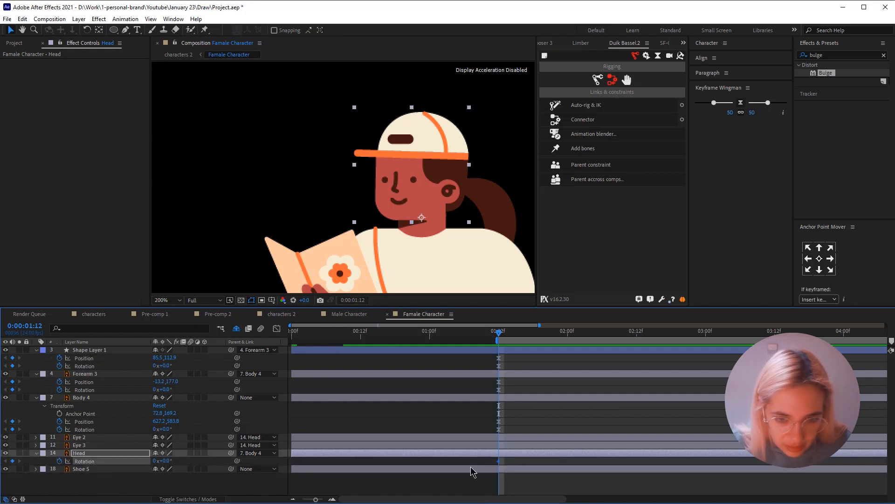
click(88, 350)
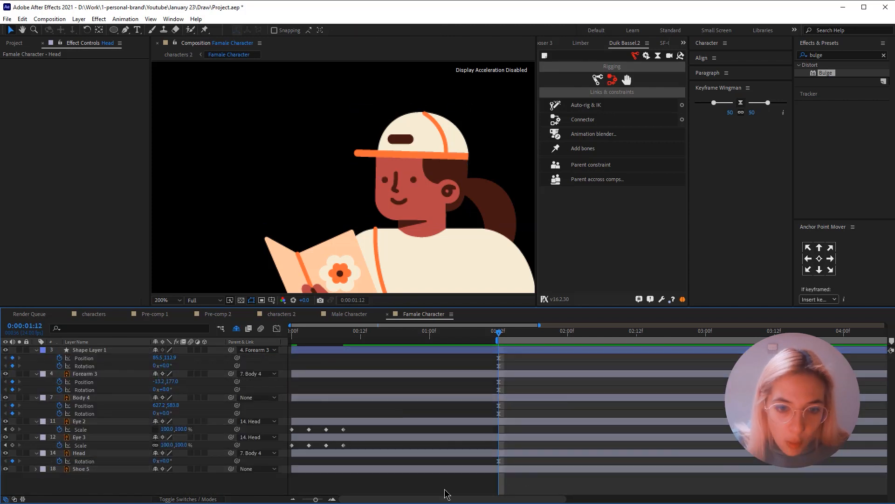
Step: At 1:20 rotate Body 4 to 3° and Head to -6°, then move Body 4 lower in the layer stack
click(162, 299)
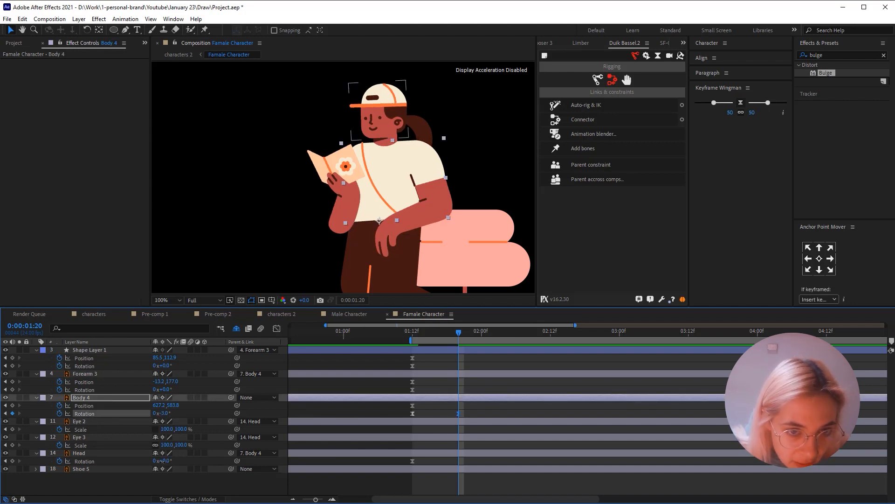
click(78, 452)
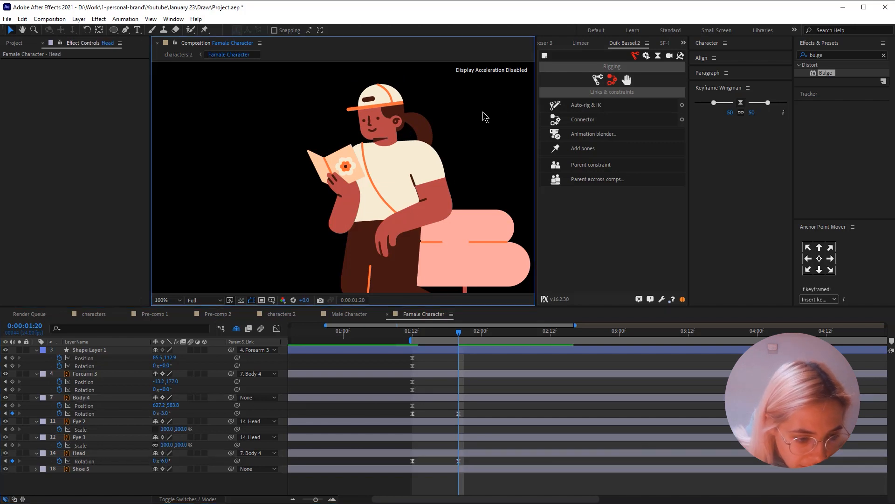
click(78, 452)
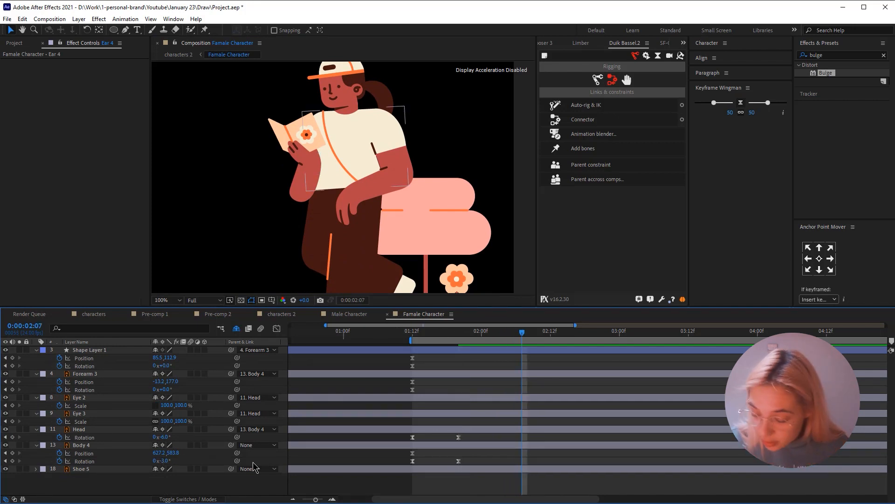
Step: Keyframe Forearm 3 and its elbow shape lifting the book, then paste the 1:12 pose keys at 2:12
click(82, 445)
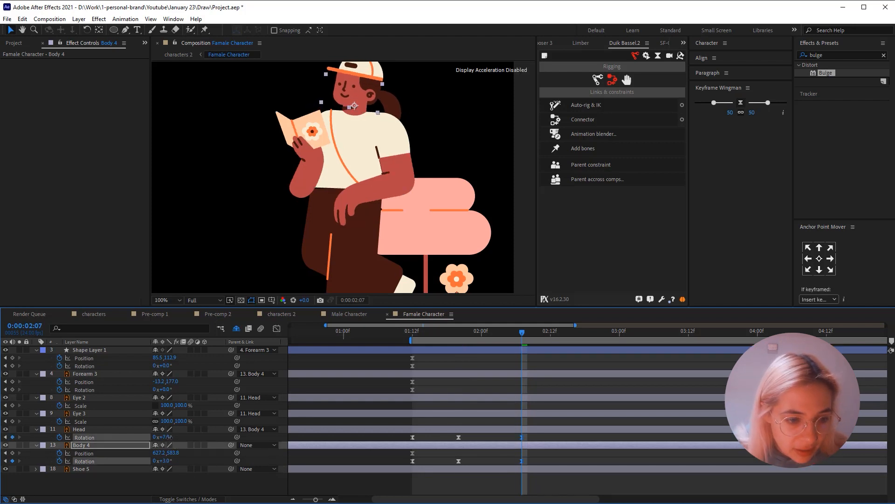
click(79, 429)
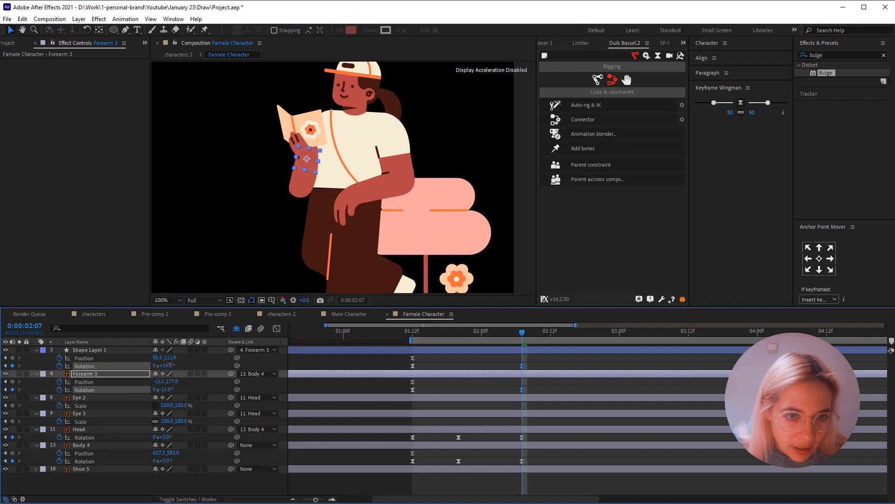
click(90, 350)
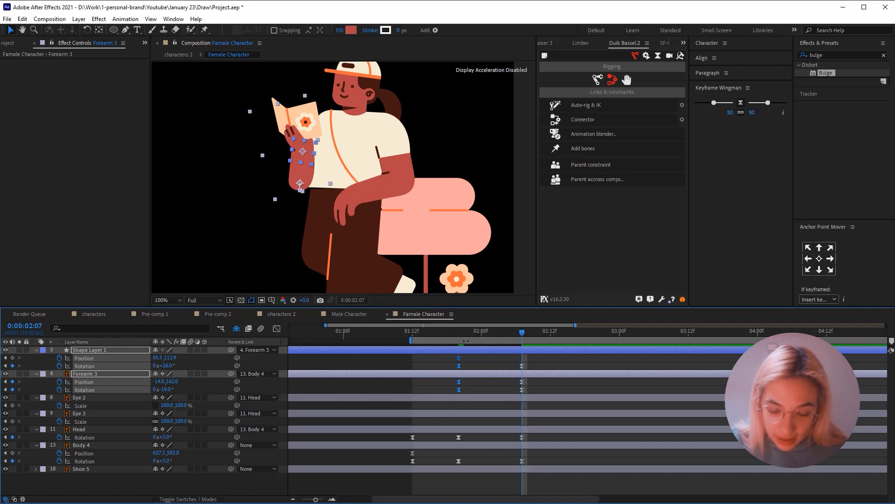
click(459, 331)
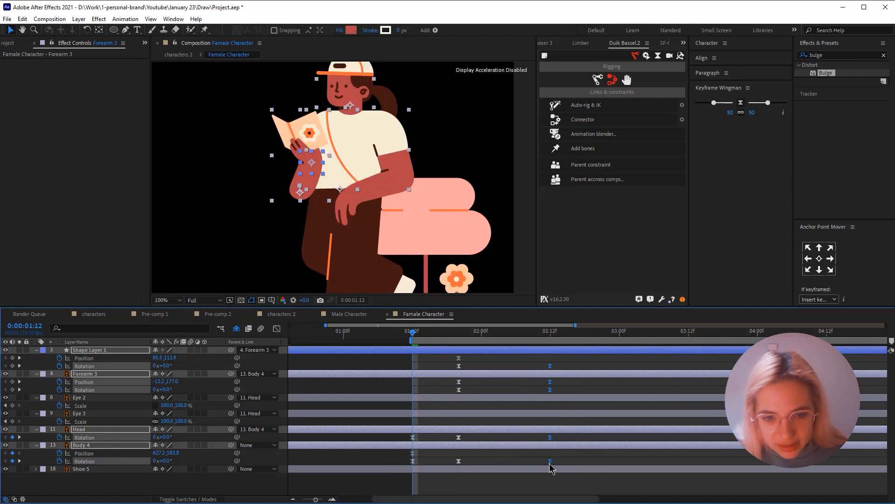
click(551, 401)
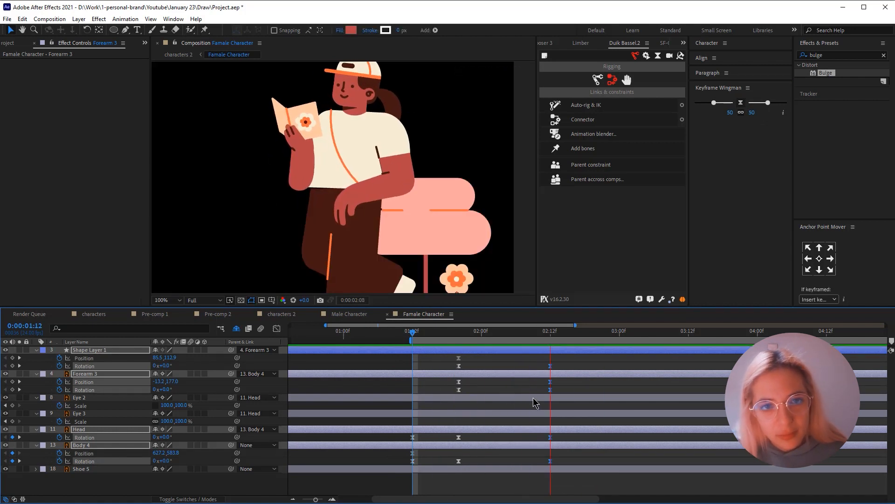
click(410, 339)
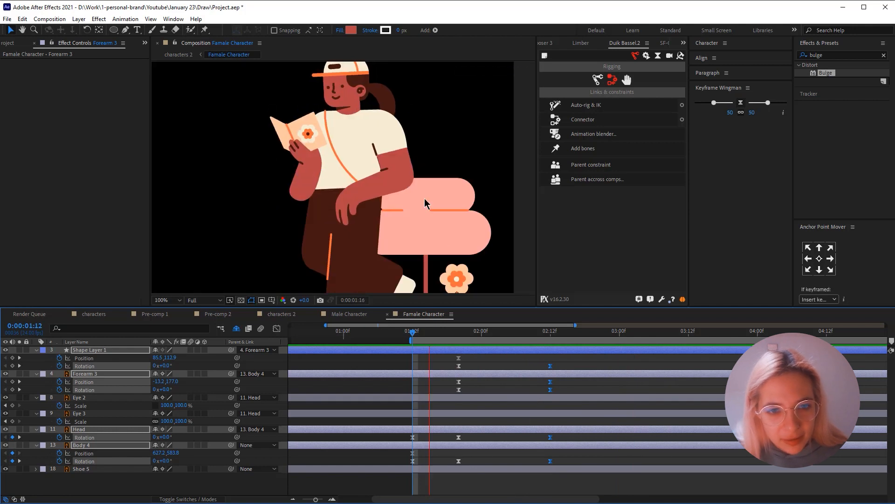
Step: Give Shoe 5 back-and-forth rotation keyframes between 2:12 and 4:12 for a foot tap
click(550, 338)
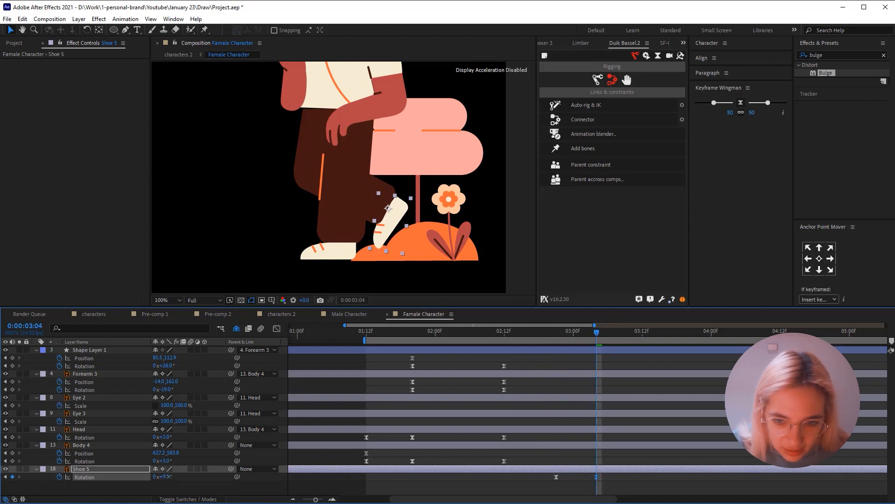
click(643, 330)
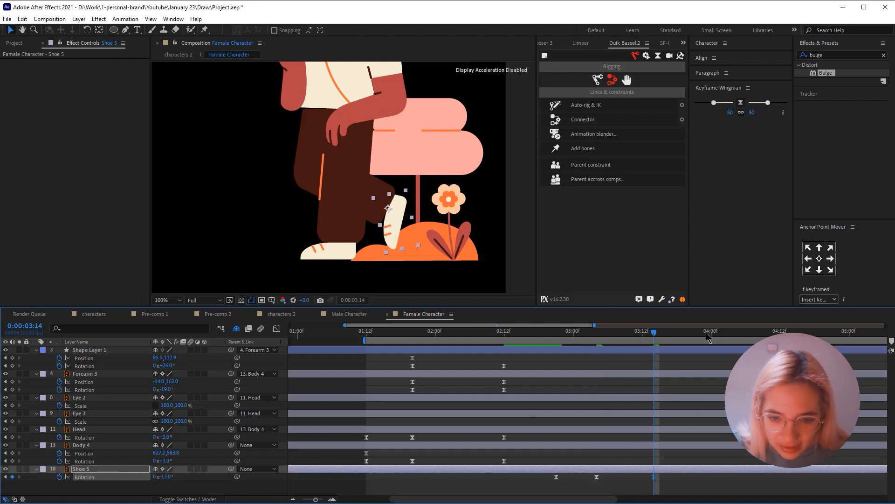
click(711, 331)
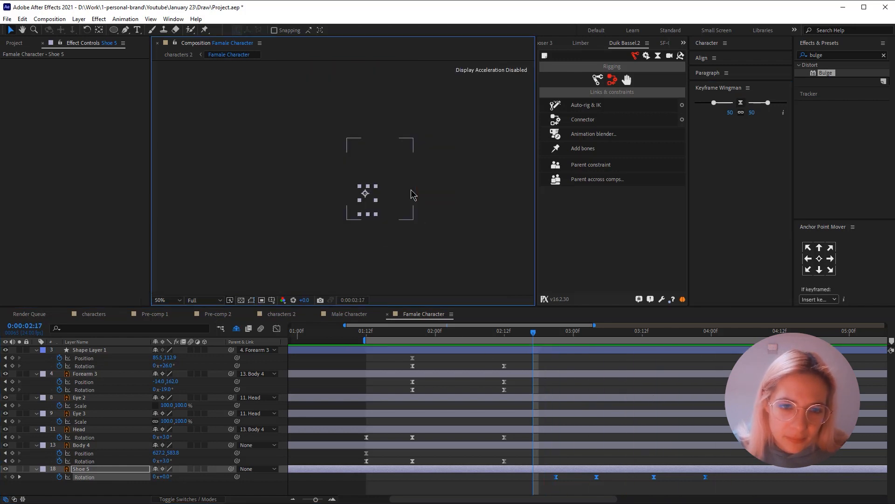
click(162, 299)
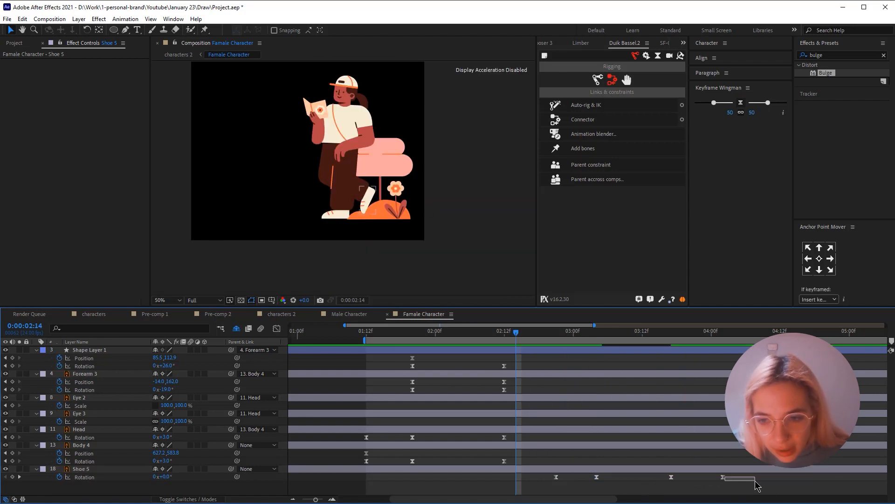
click(81, 468)
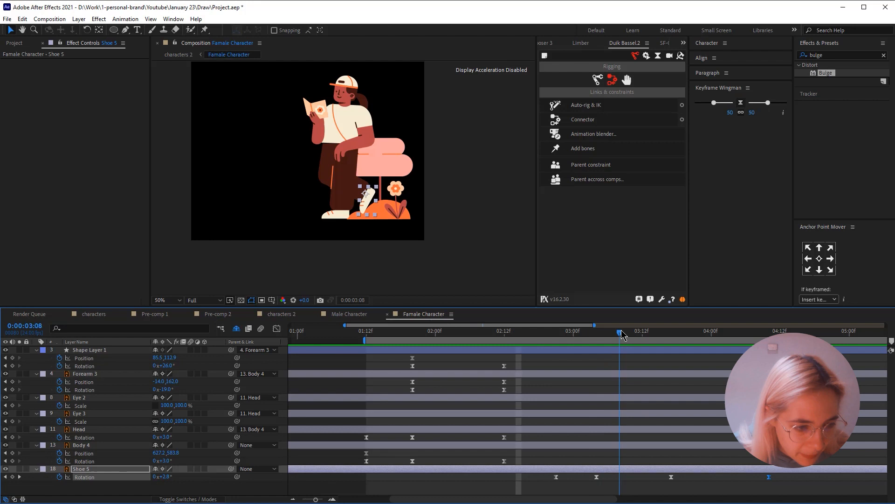
Step: At 3:08 add blink Scale keyframes on Eye 2 and Eye 3
click(78, 398)
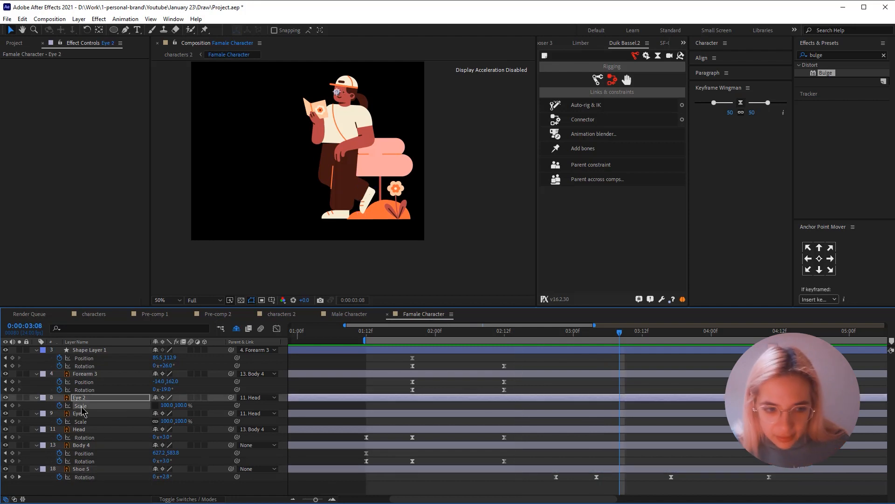
click(81, 414)
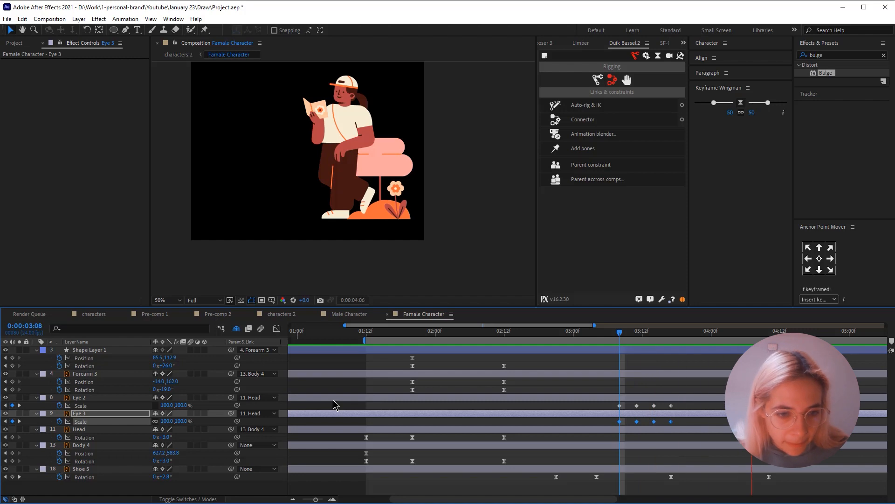
click(656, 331)
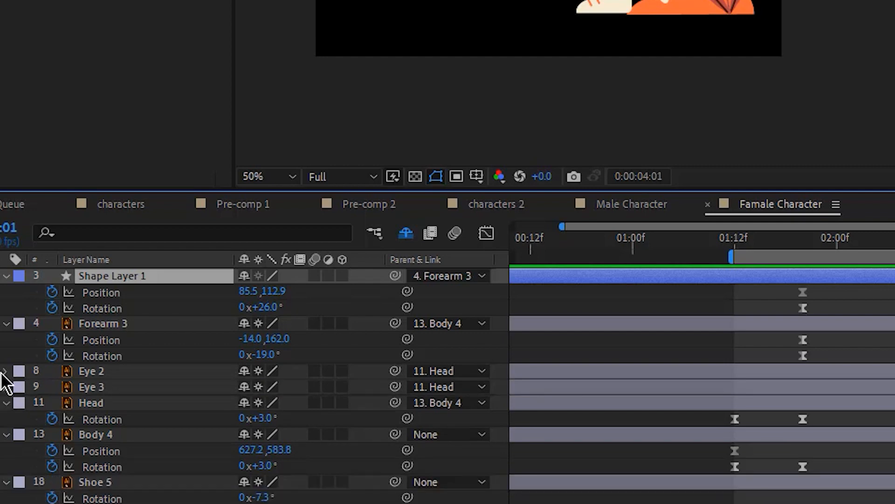
mouse_move(42, 326)
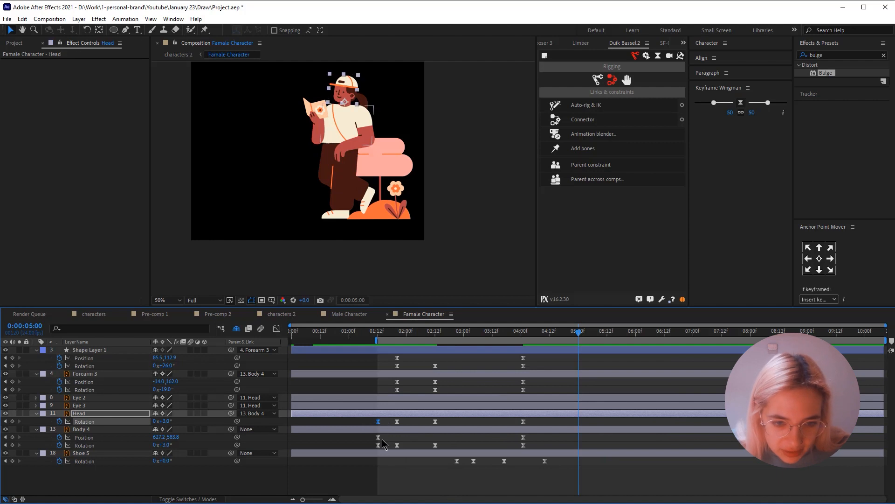
Step: Copy the Forearm 3, elbow shape, Body 4 and Head keys to repeat the book lift, holding the pose to 5 seconds
click(89, 350)
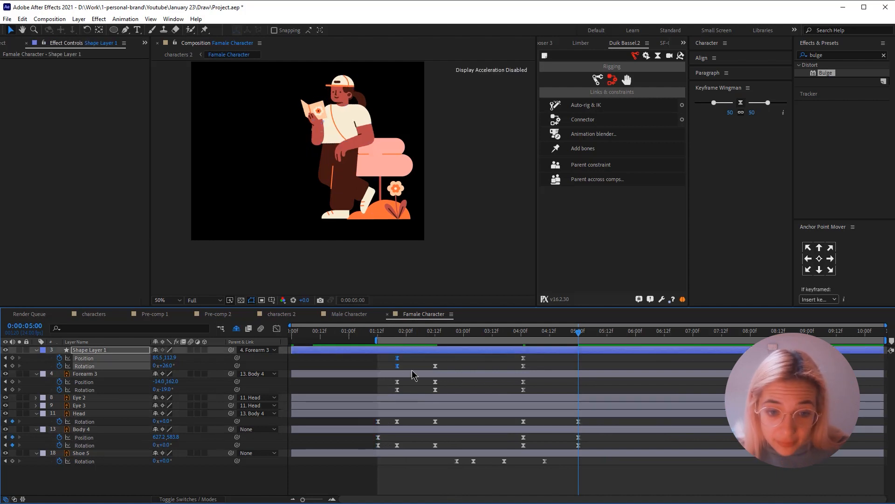
click(86, 374)
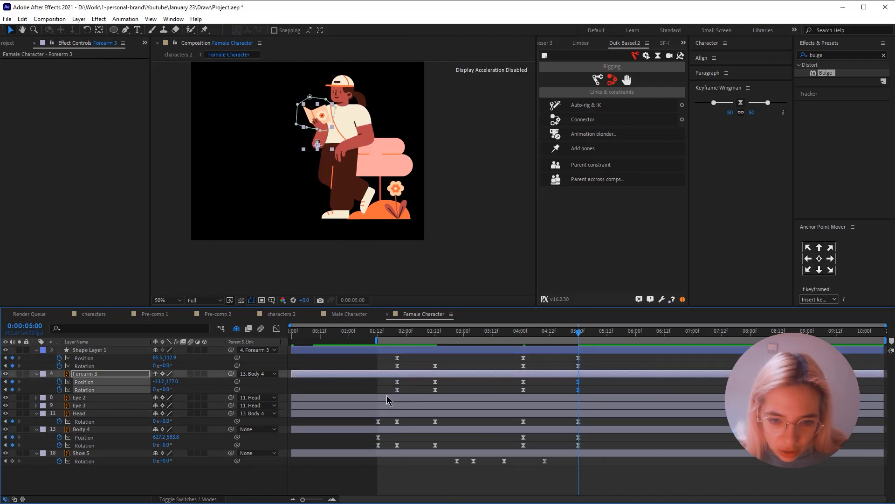
click(519, 330)
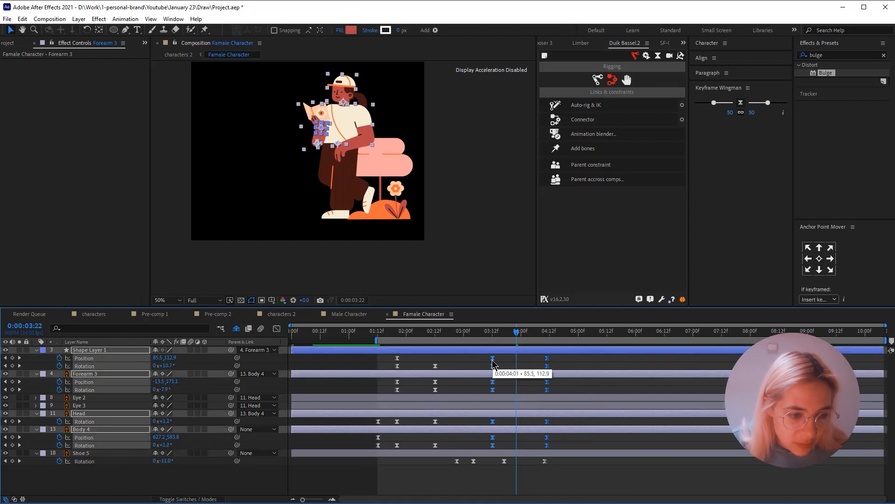
click(444, 330)
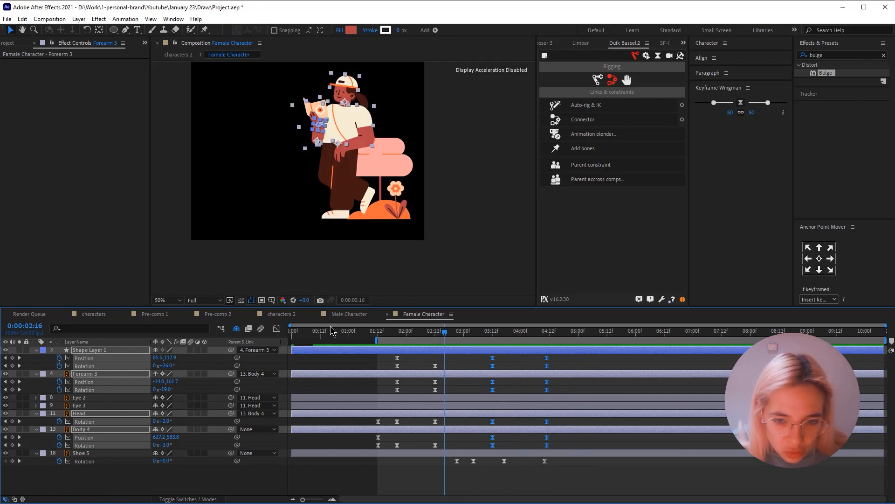
Step: Switch to the master characters composition and scrub the time ruler to preview the loop
click(279, 314)
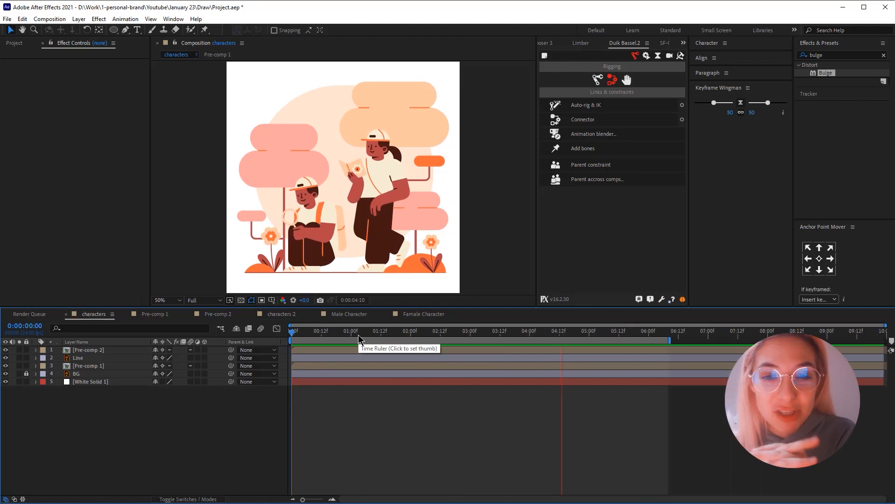
click(293, 330)
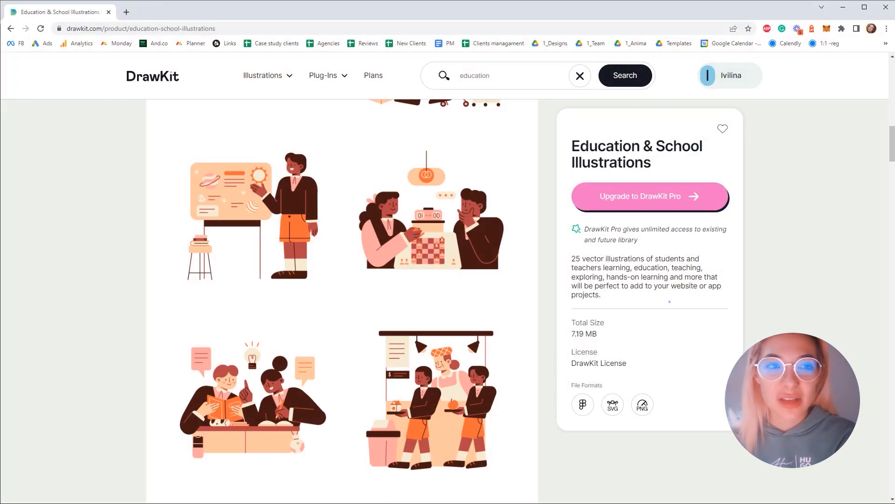
Step: Return from the Education & School Illustrations pack page to the DrawKit home page
scroll(down, 3)
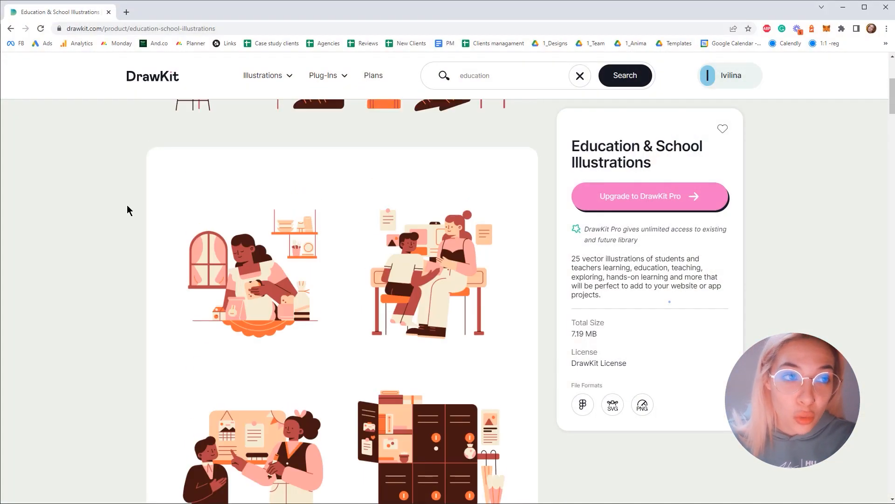
click(152, 76)
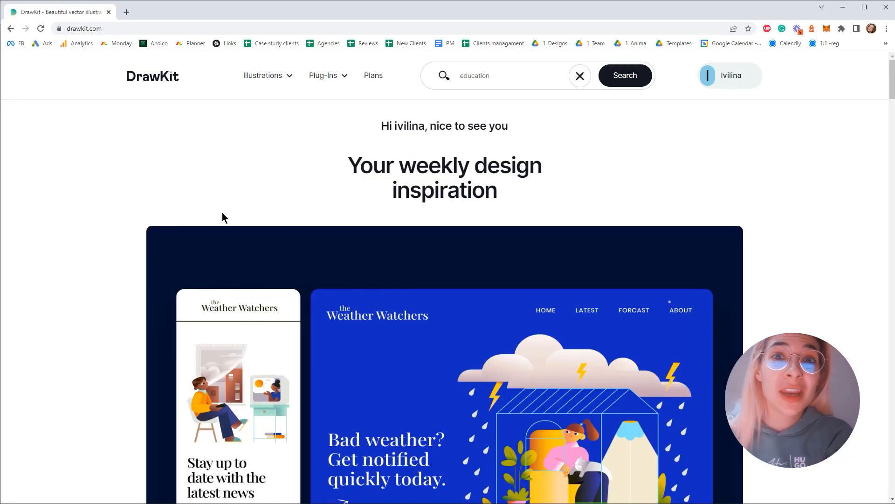
mouse_move(90, 244)
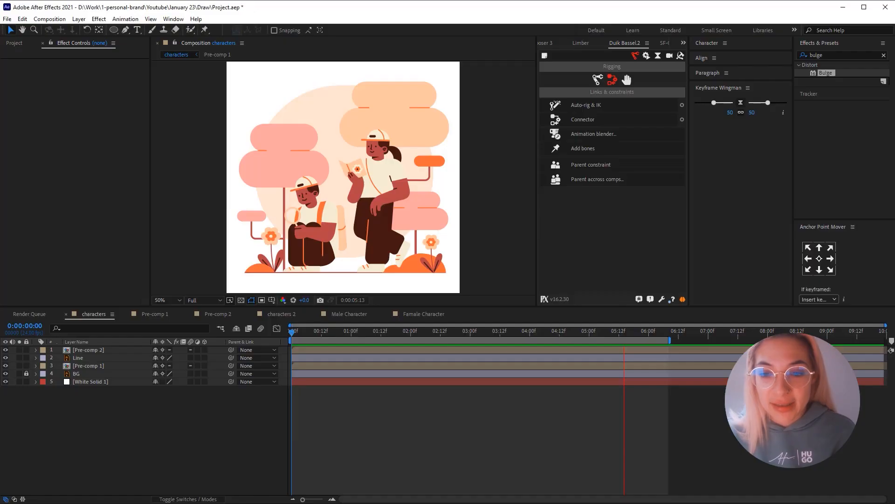
click(342, 330)
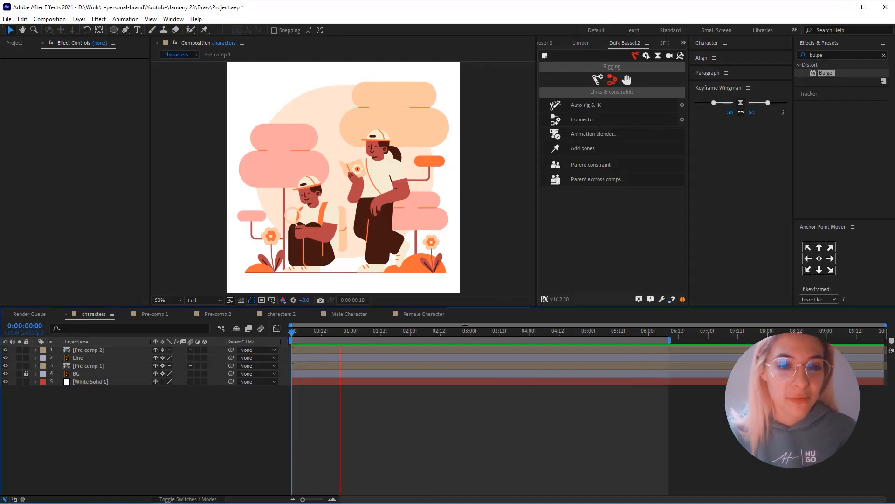
click(459, 331)
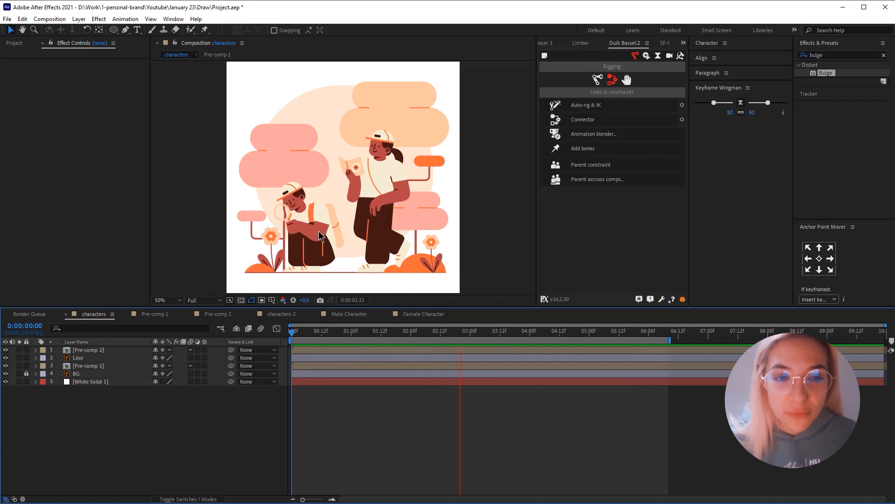